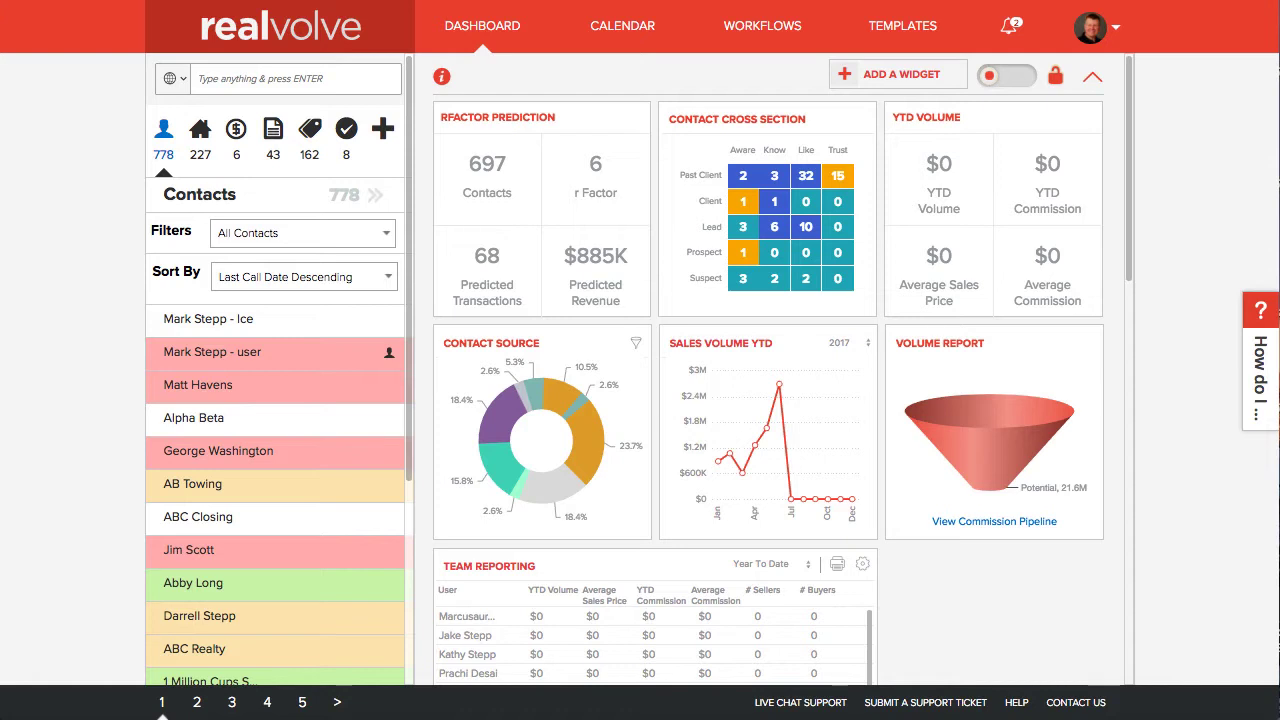
Step: Open the Contacts Filters dropdown to see All Contacts, saved filters and Create New Filter
left_click(384, 232)
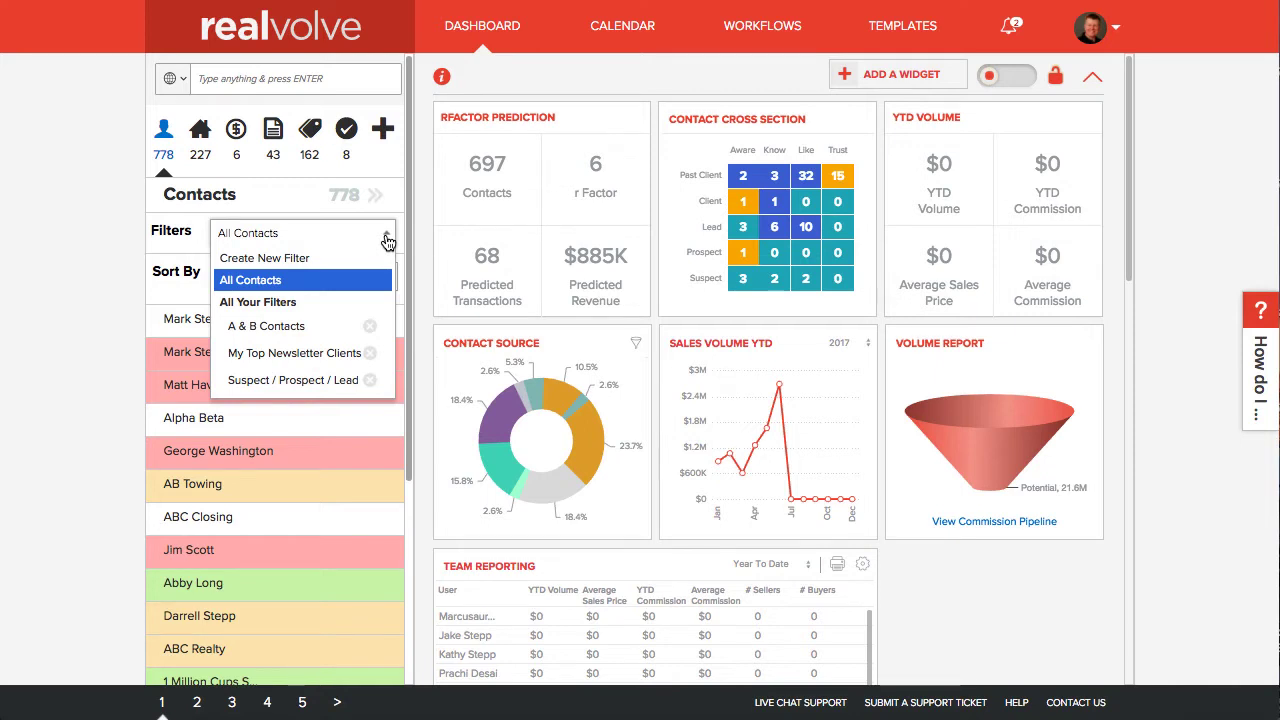
mouse_move(340, 258)
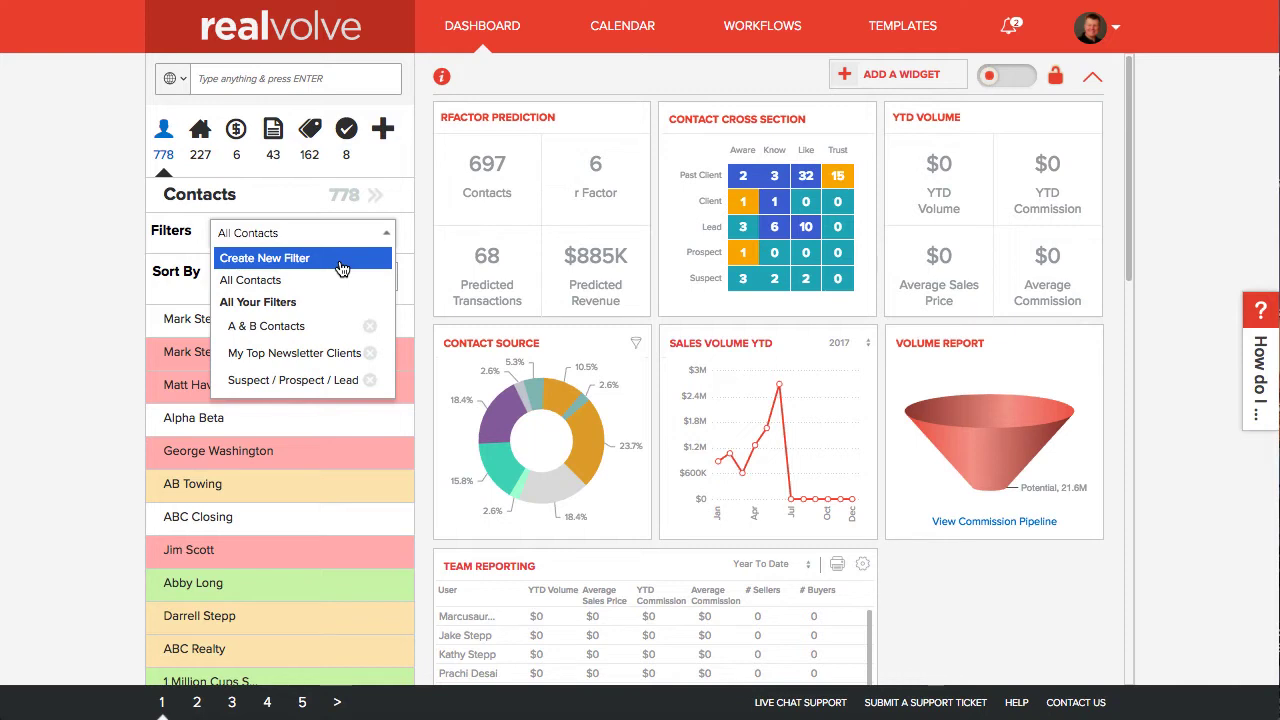
mouse_move(340, 280)
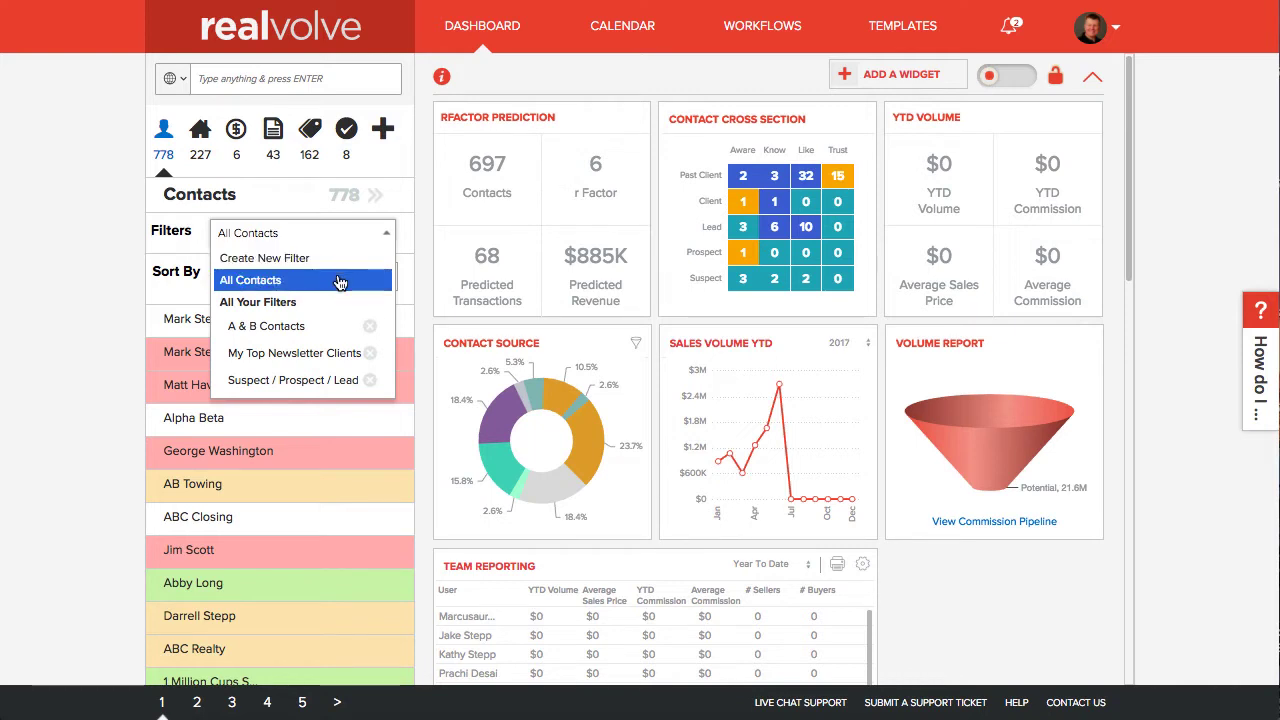
mouse_move(305, 326)
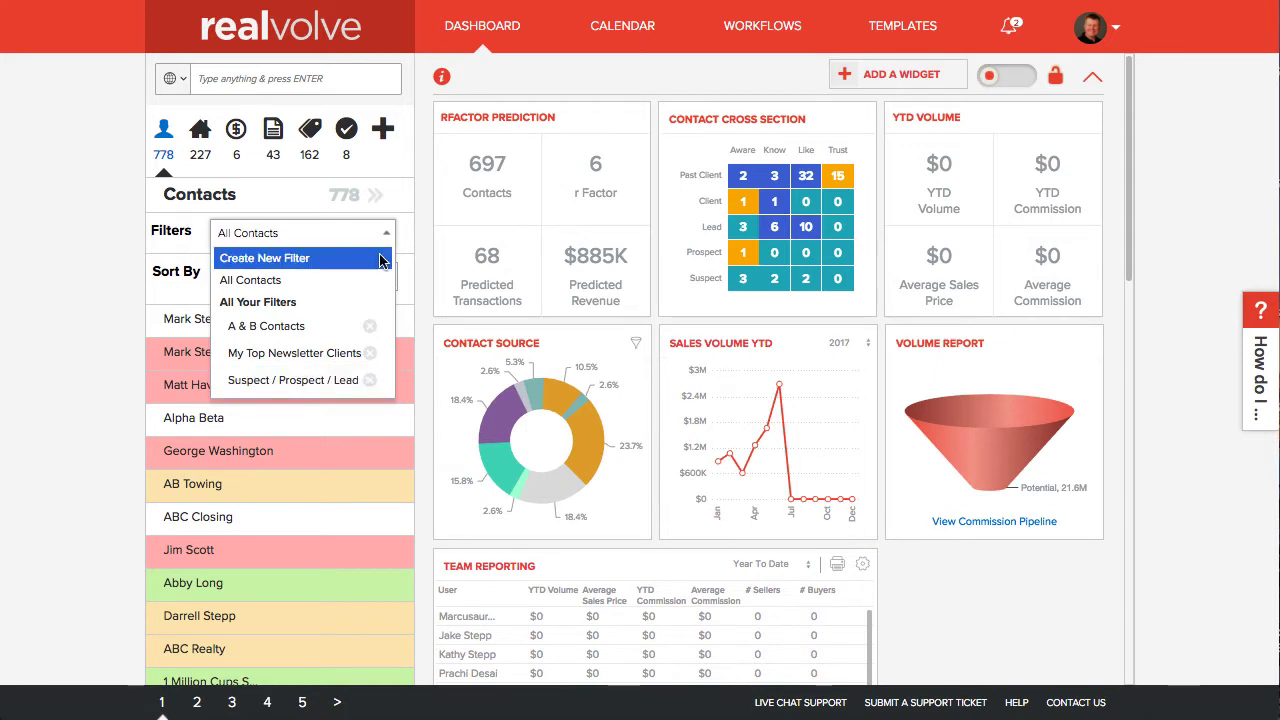
Step: Start a new contact filter, glance at the Category options, and return to the criteria list
left_click(264, 258)
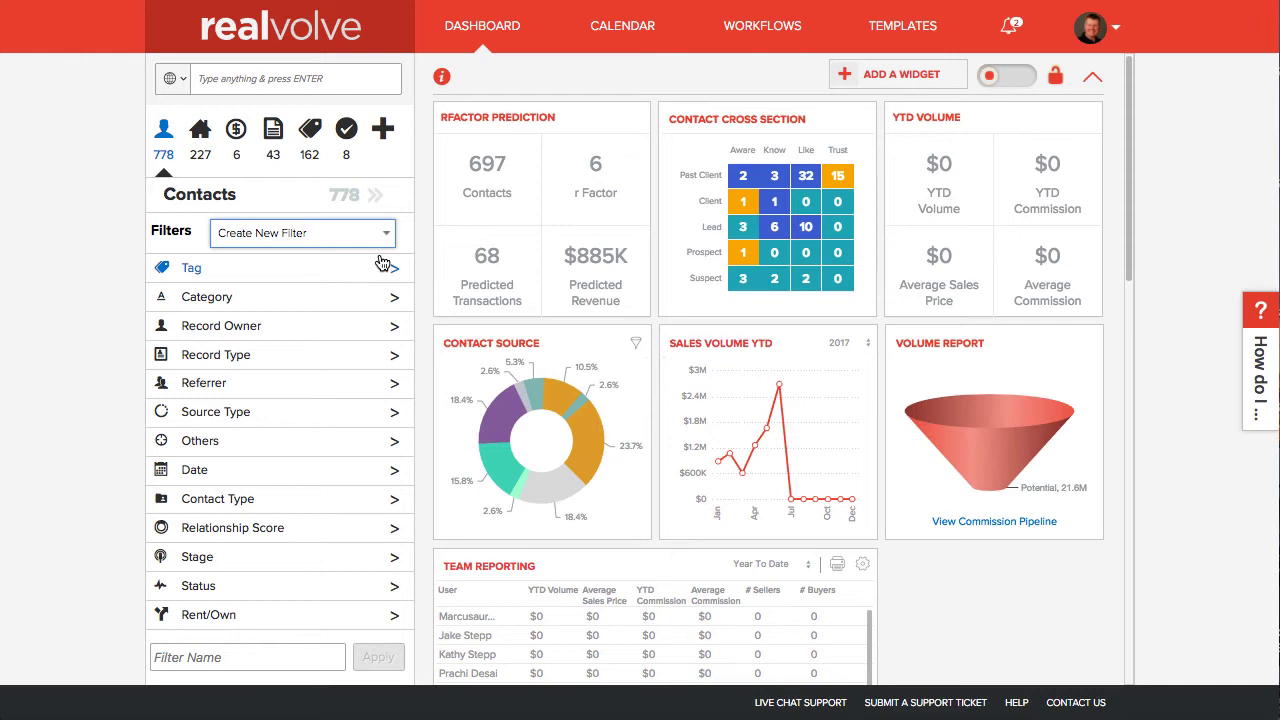
mouse_move(267, 300)
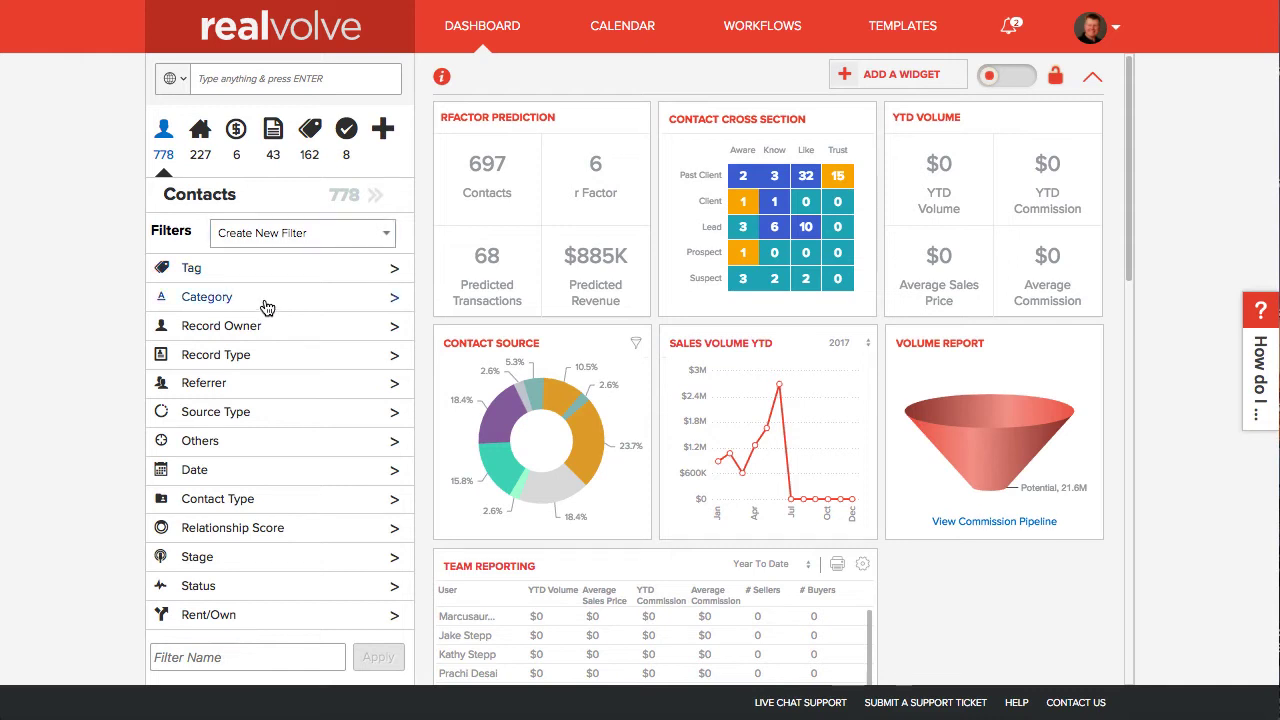
left_click(206, 296)
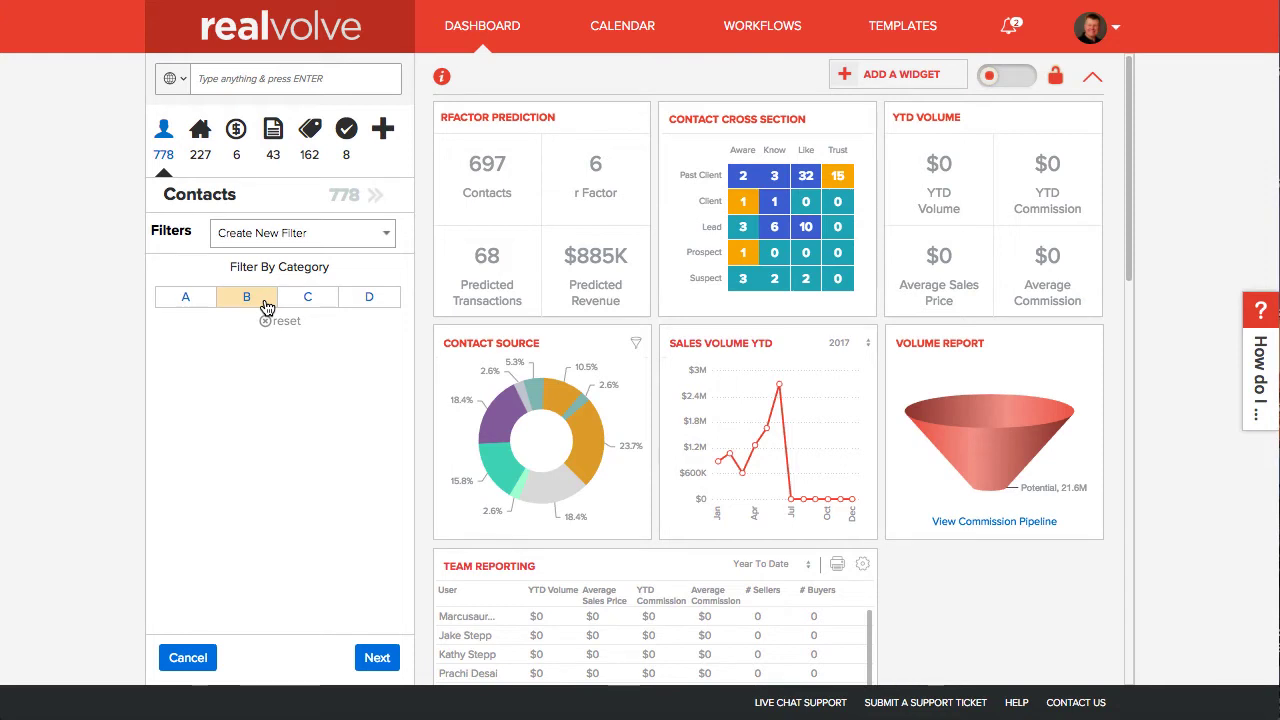
left_click(186, 296)
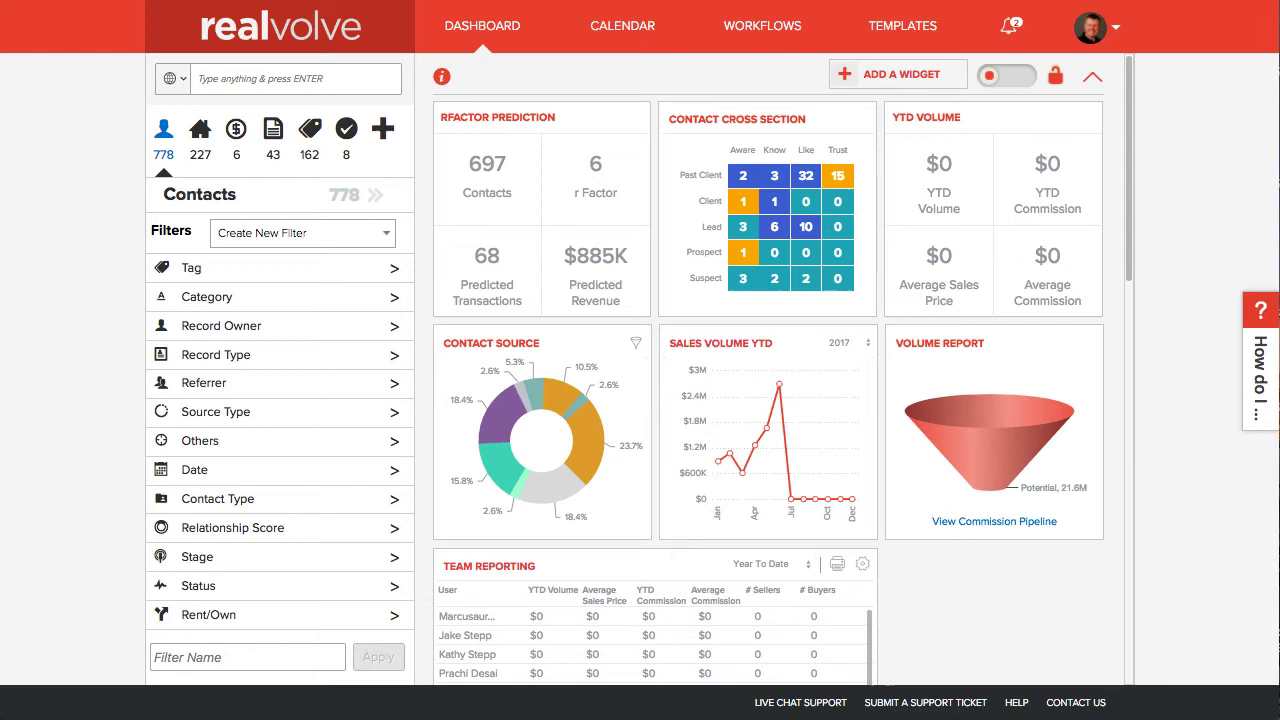
Step: Add the Newsletter tag criterion by searching 'News'
left_click(190, 268)
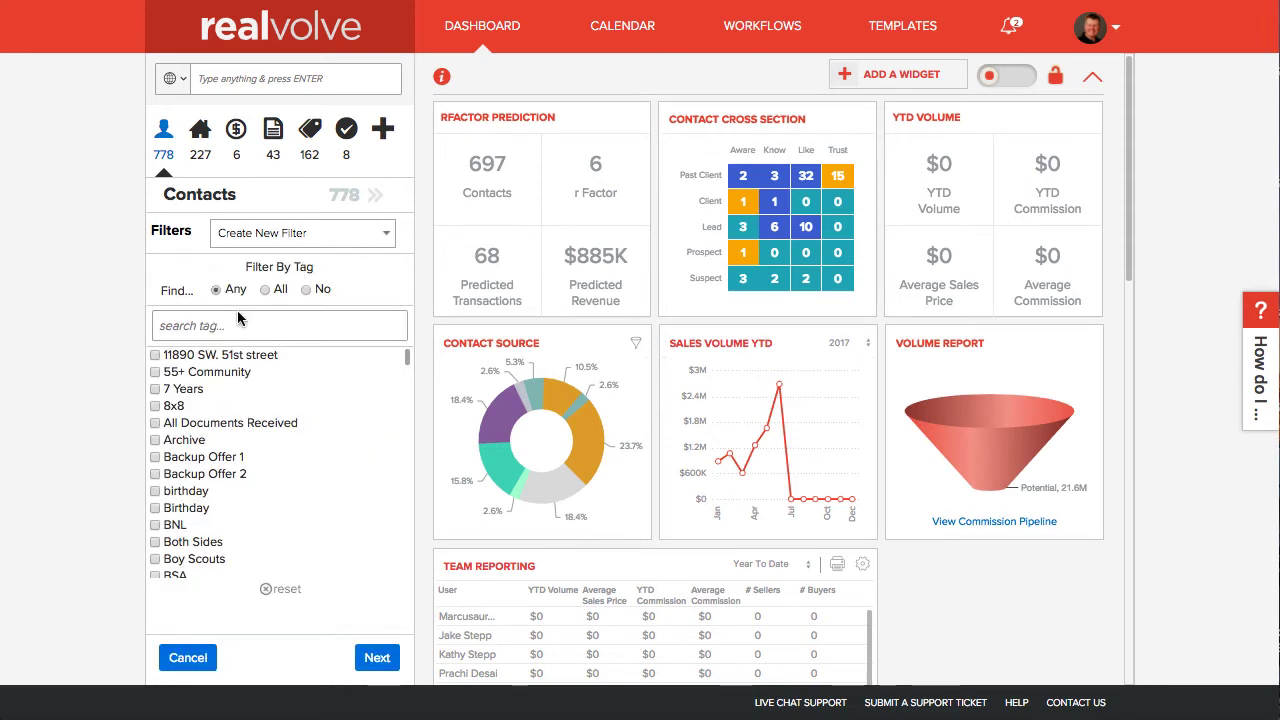
type("News")
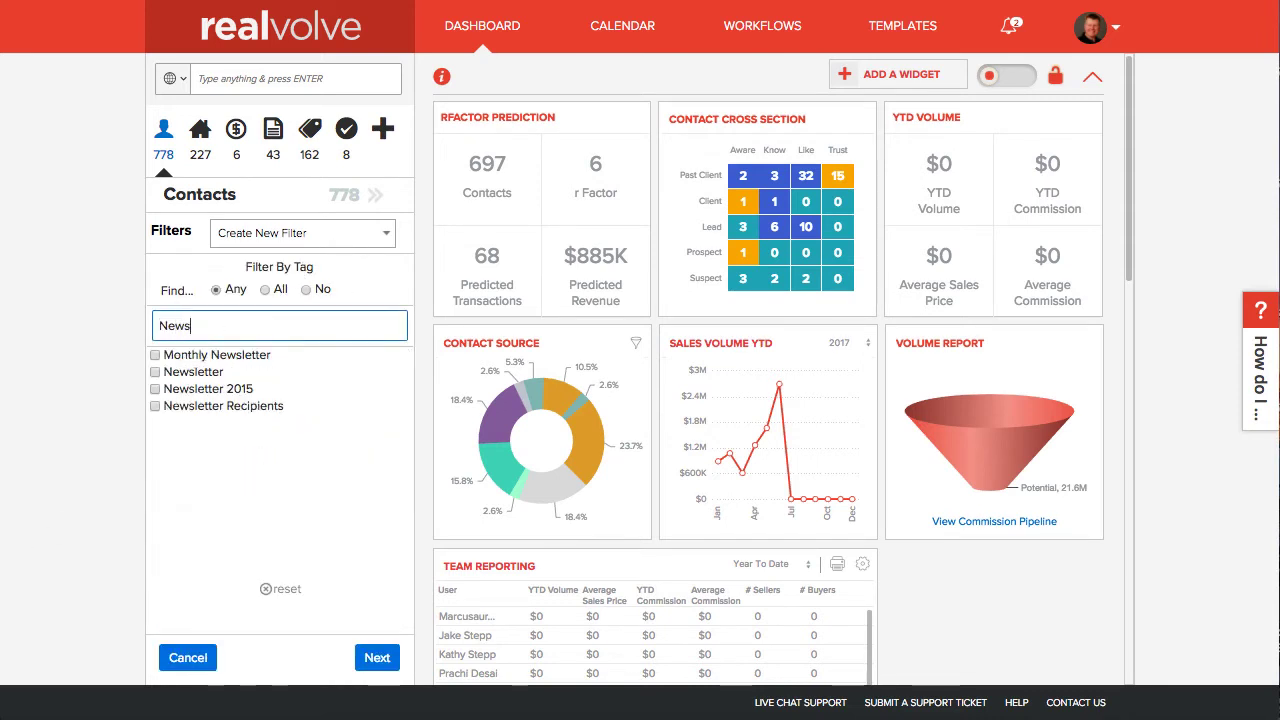
left_click(155, 371)
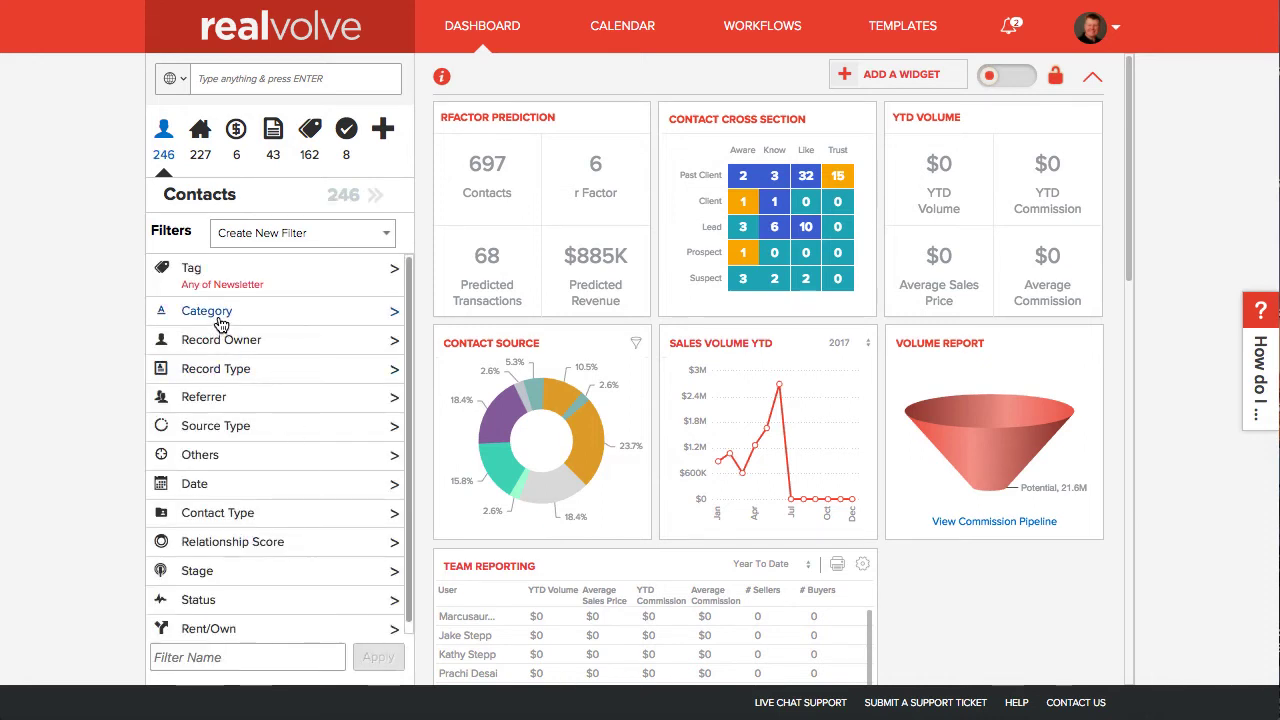
Step: Limit Category to A and B and Stage to Like and Trust
left_click(206, 311)
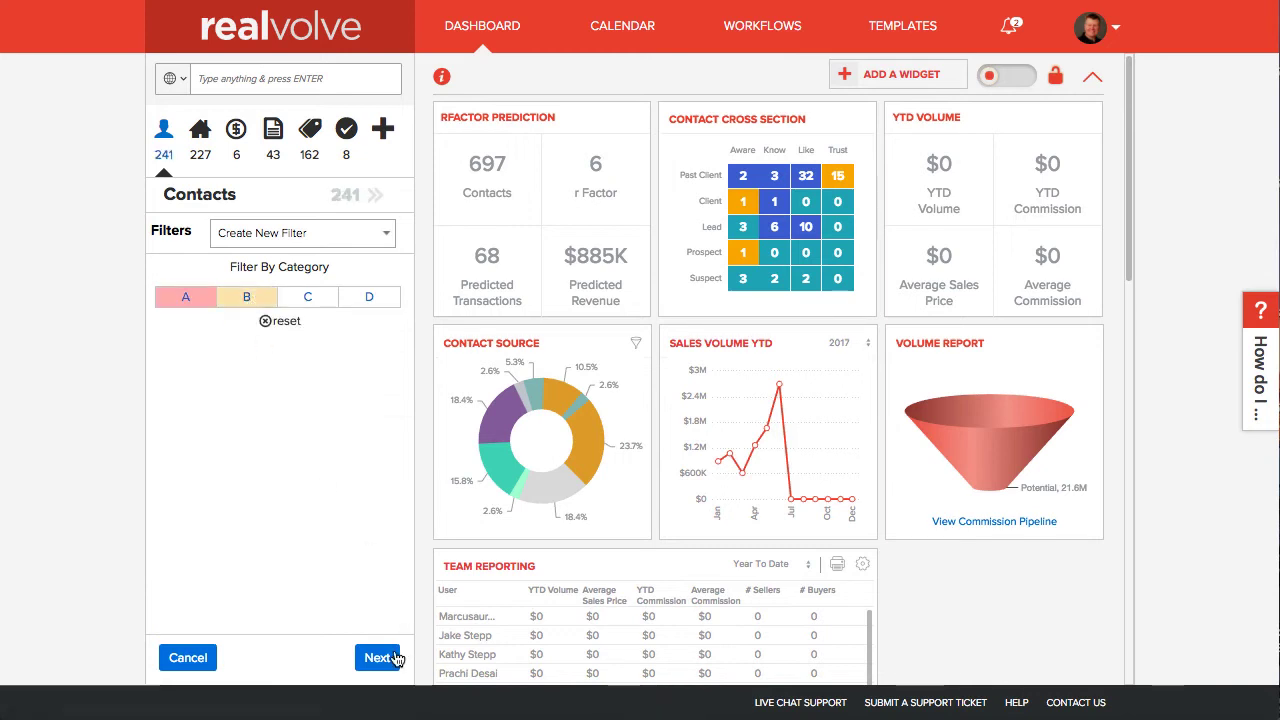
left_click(380, 657)
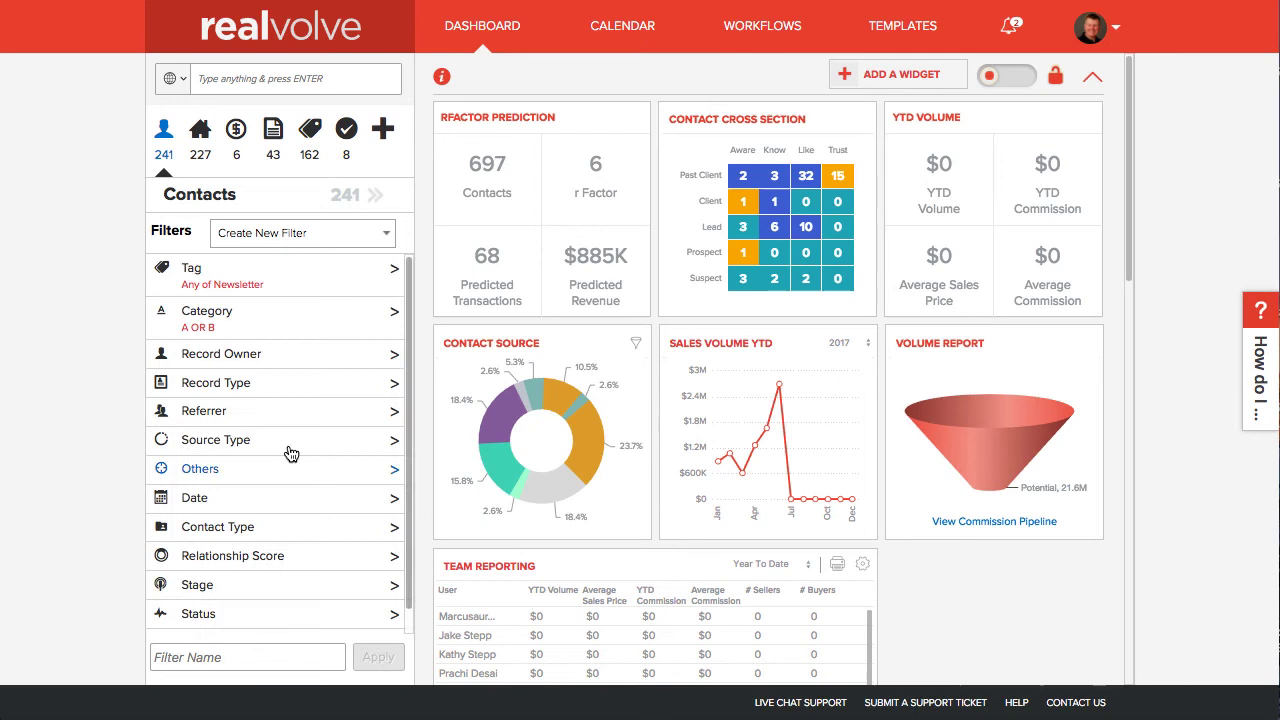
left_click(197, 585)
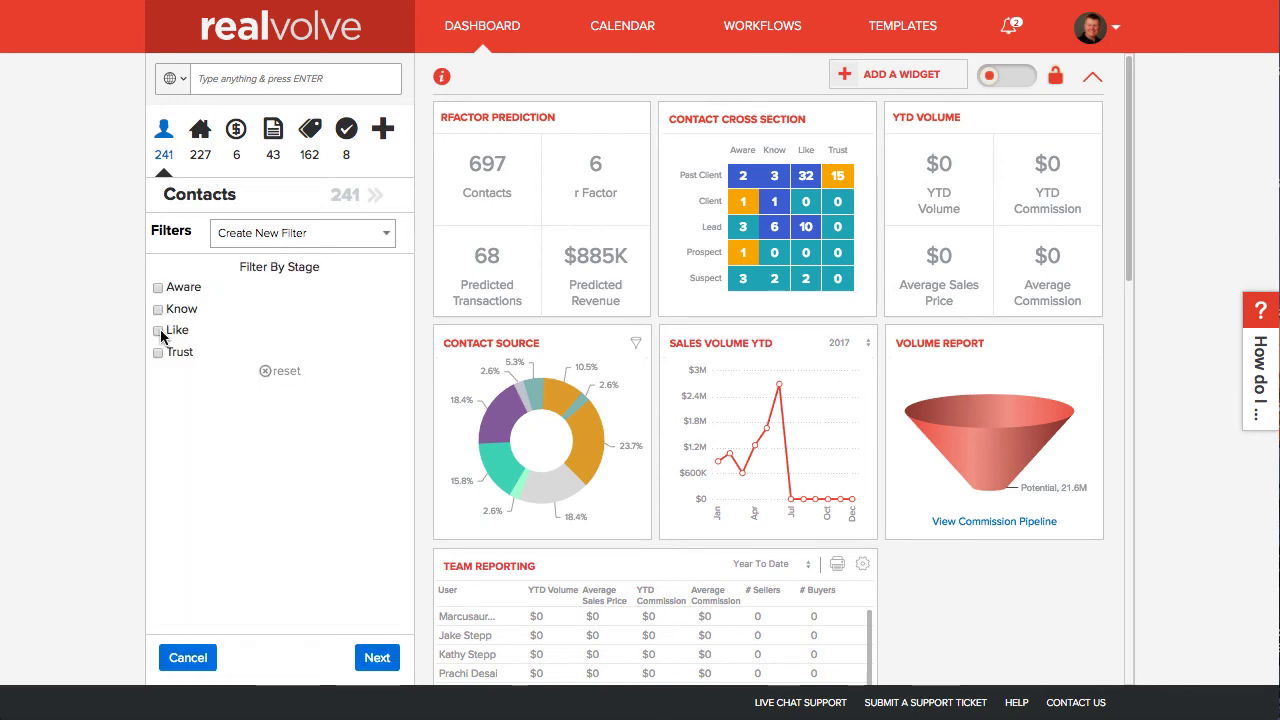
left_click(377, 657)
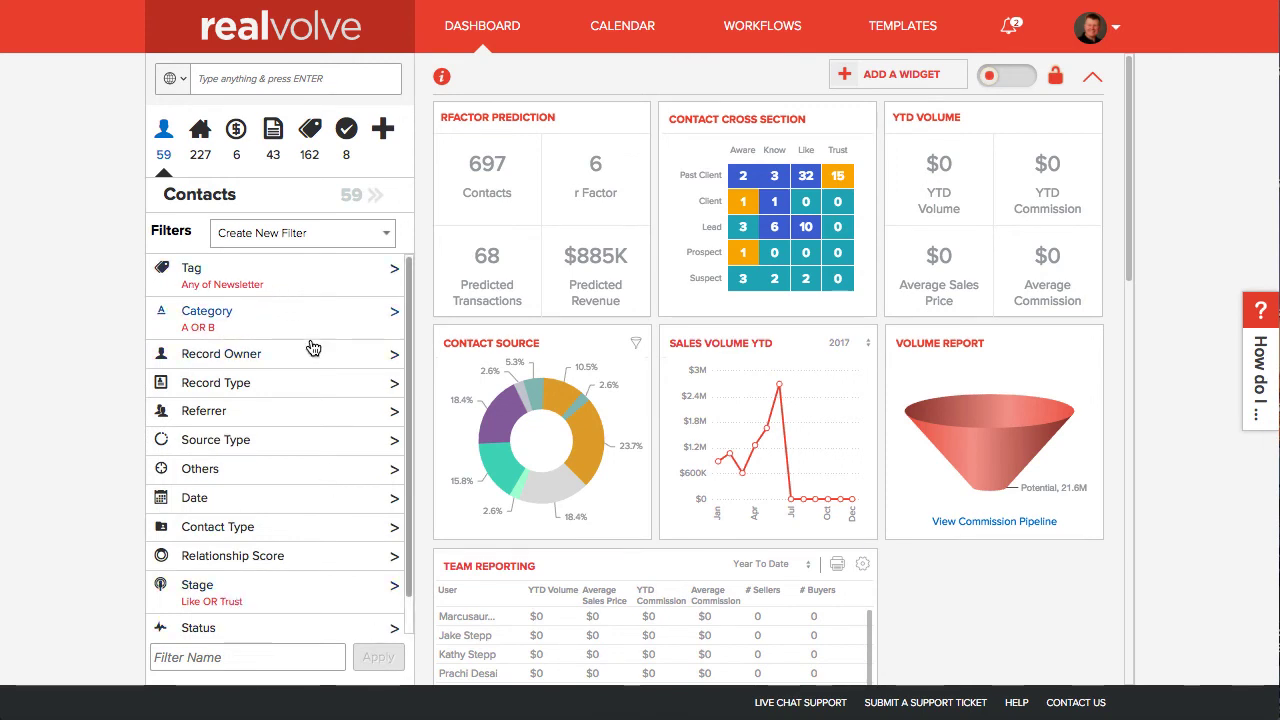
Step: Review the Category criterion, then go back to the filter criteria list
left_click(206, 315)
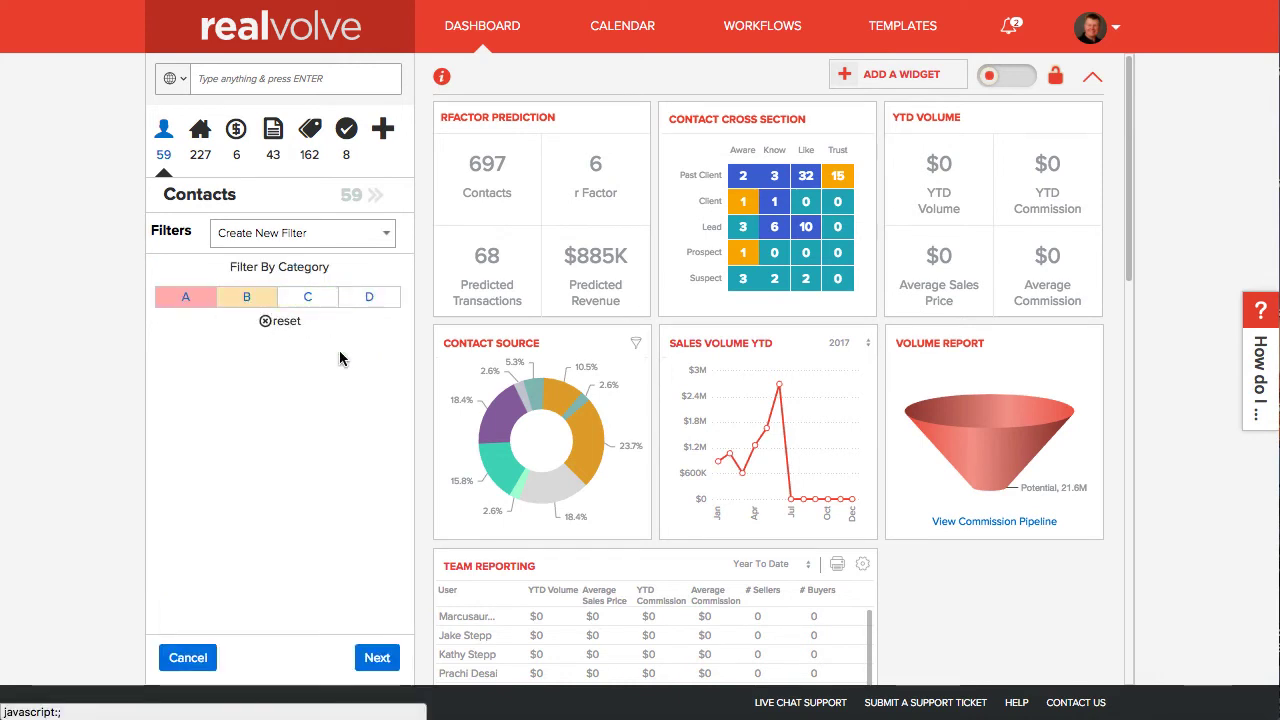
left_click(377, 657)
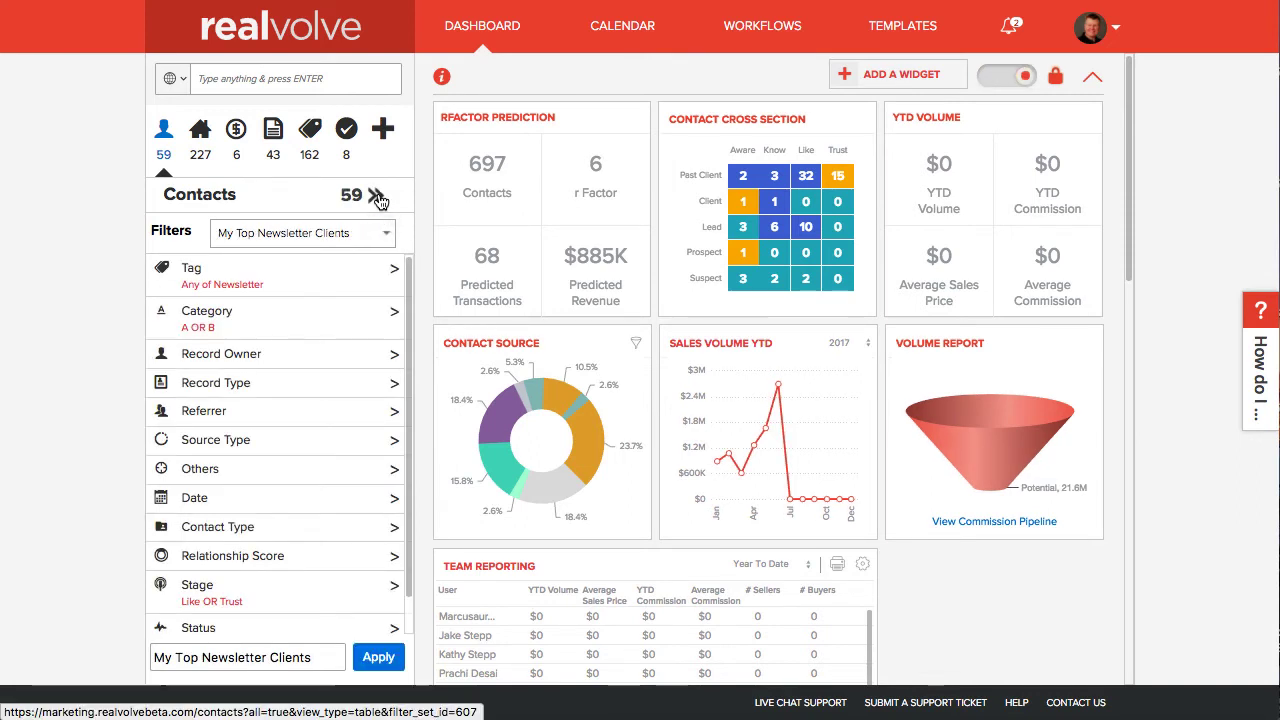
Step: Show the 59 matching contacts in the full table and apply the filter to save it
left_click(378, 196)
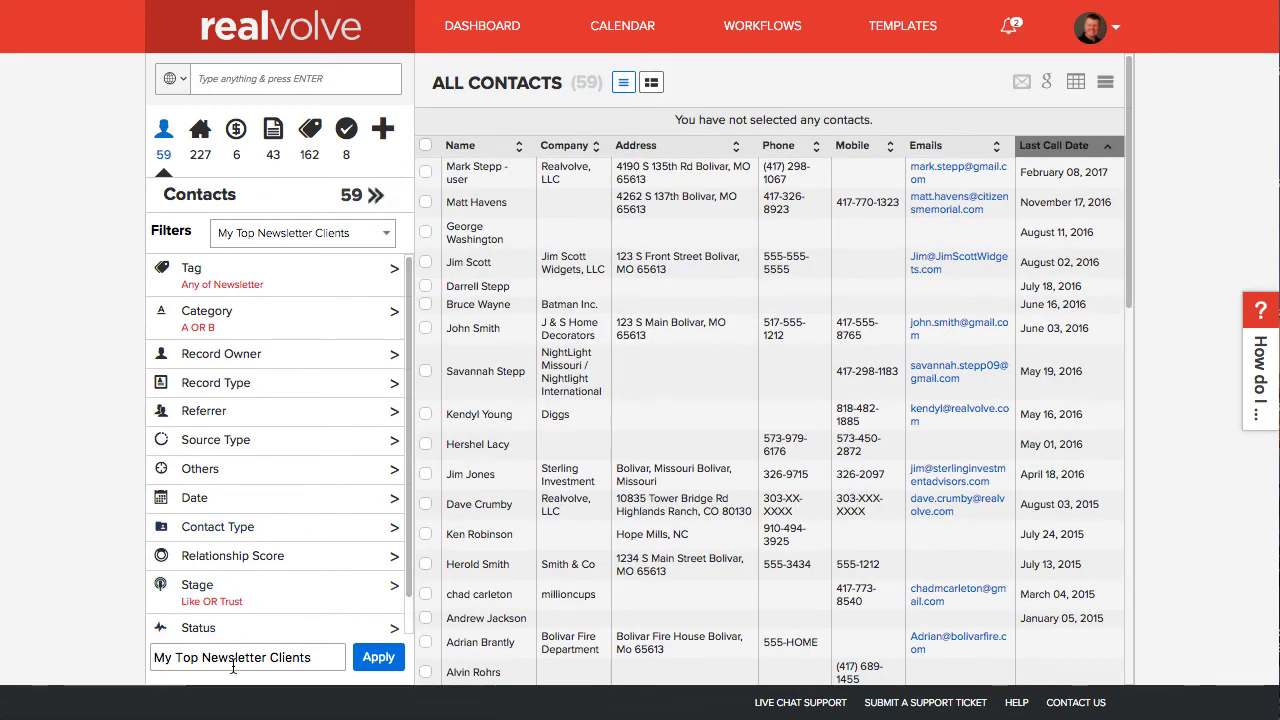
left_click(378, 657)
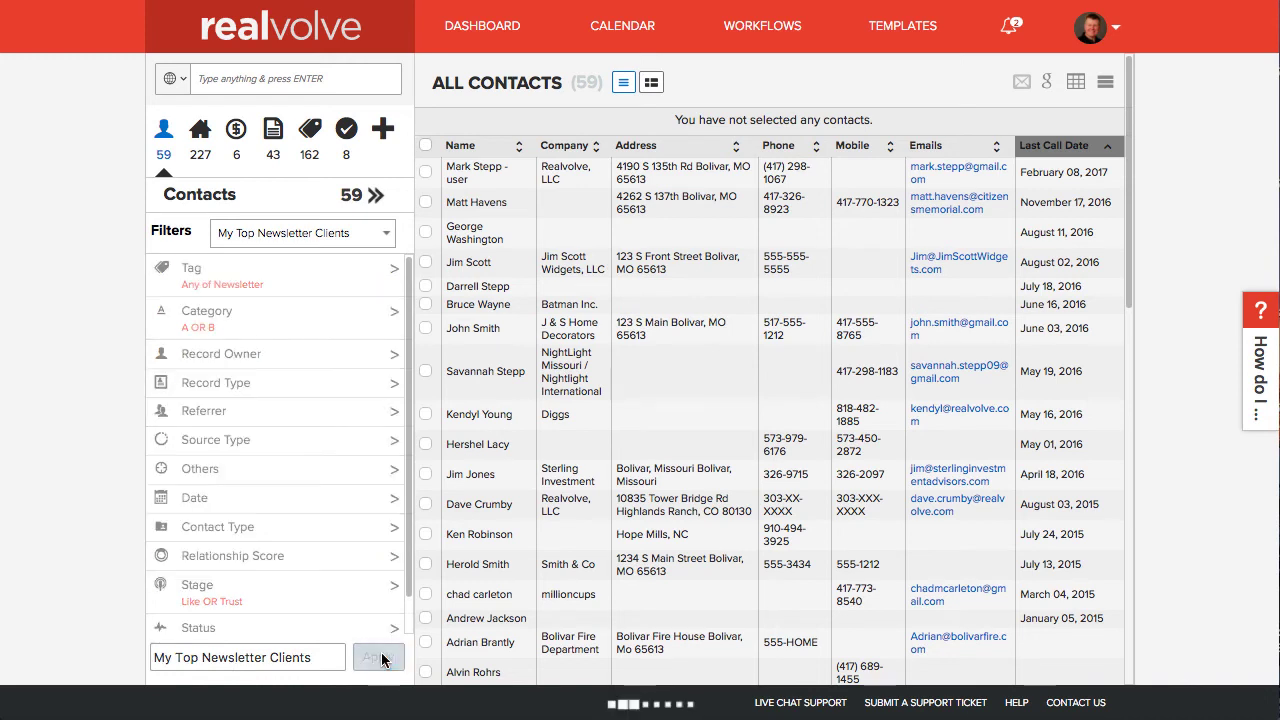
left_click(378, 657)
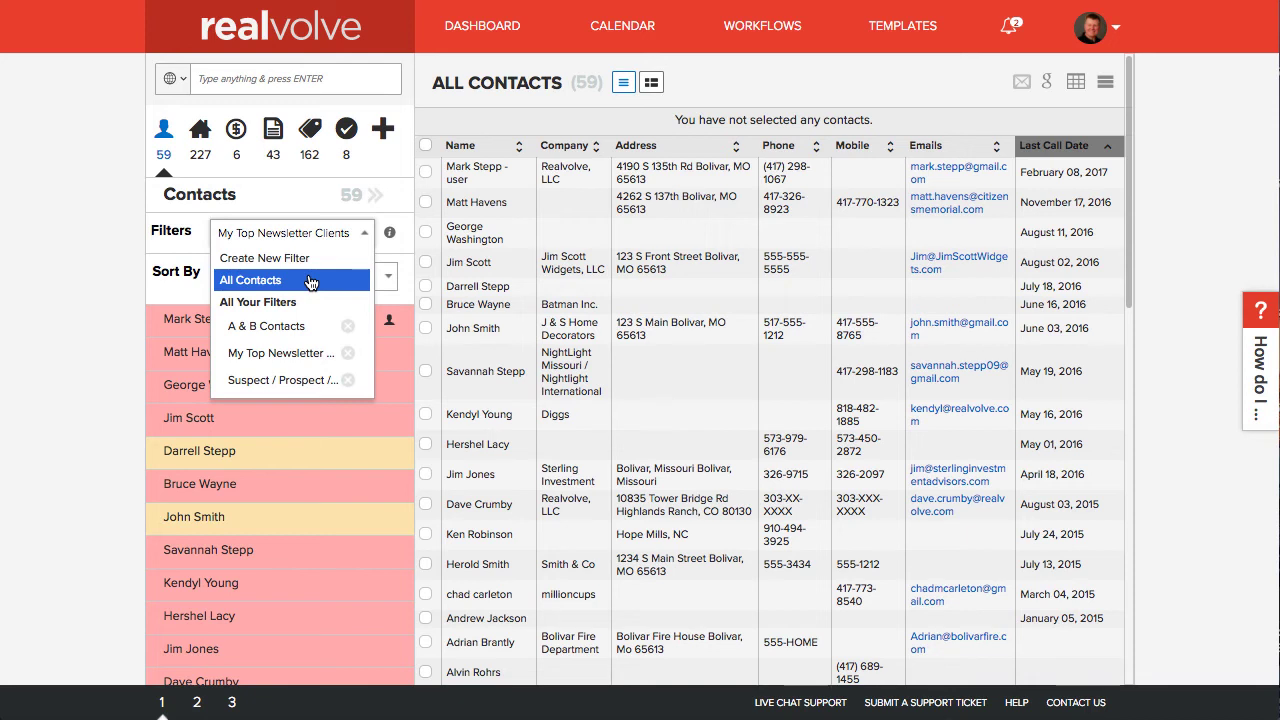
Step: Switch to All Contacts, reapply My Top Newsletter Clients, and display its criteria
left_click(250, 280)
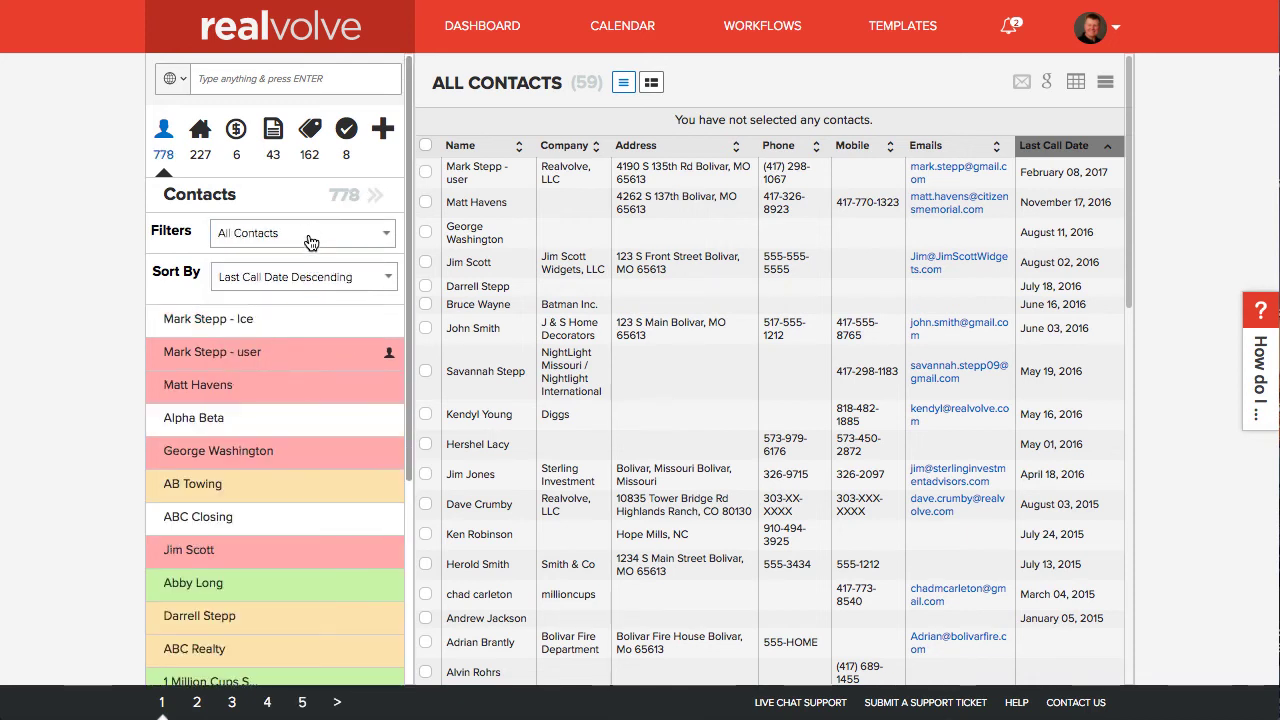
left_click(310, 233)
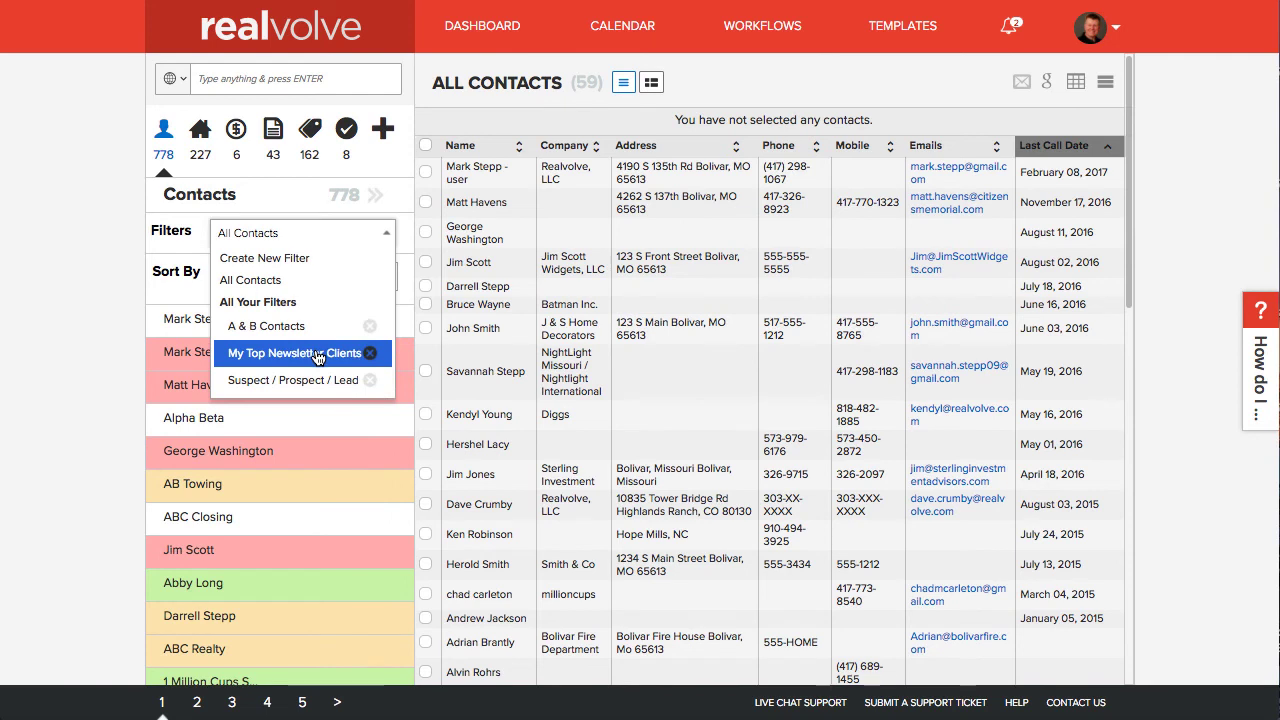
left_click(290, 352)
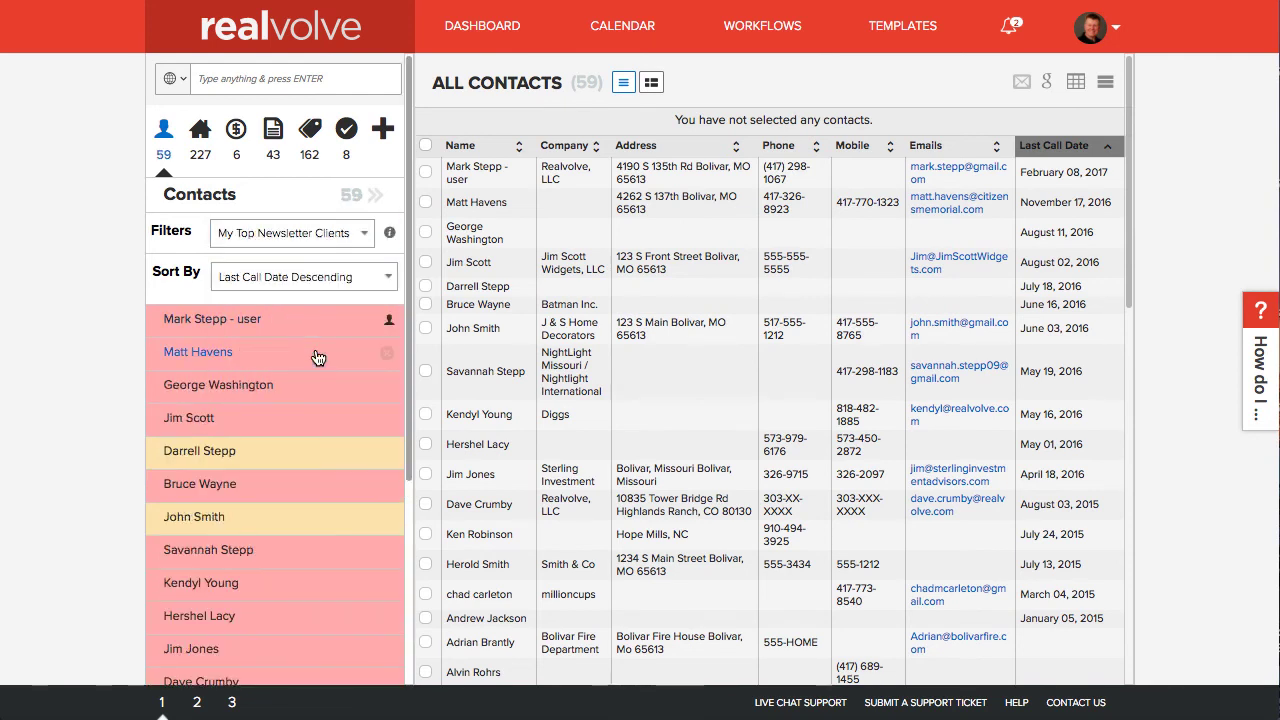
left_click(292, 232)
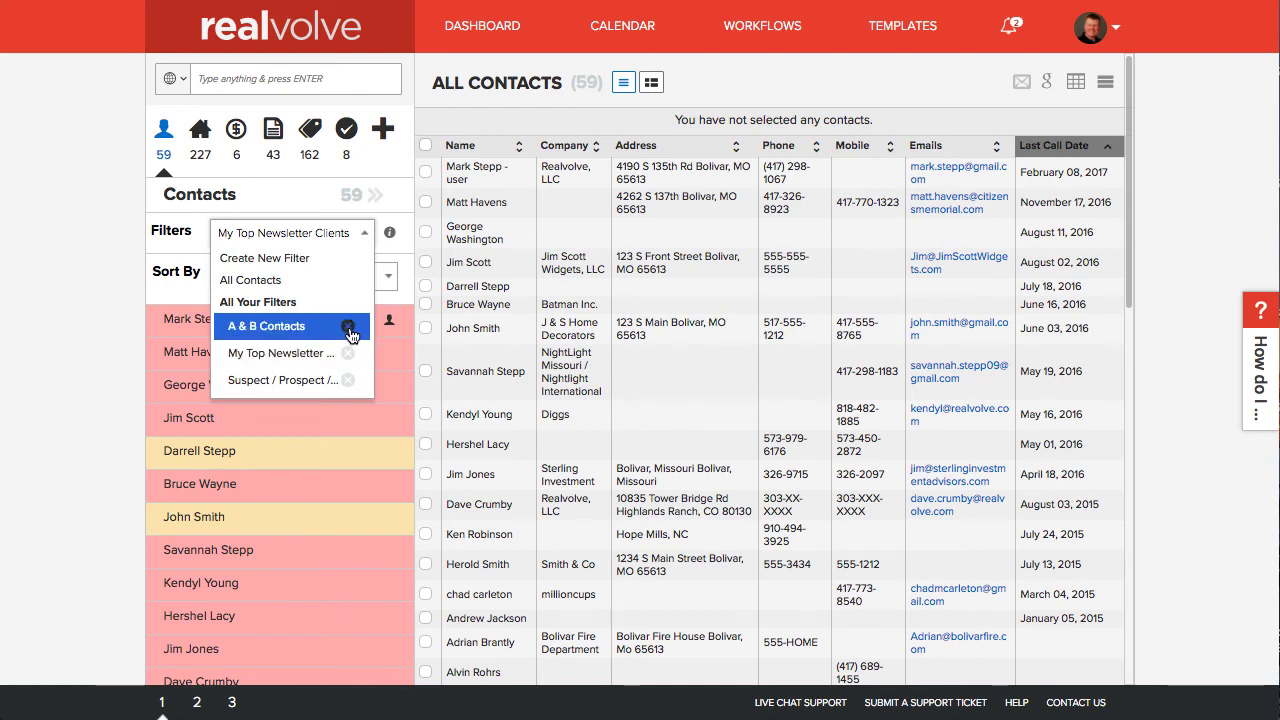
mouse_move(349, 326)
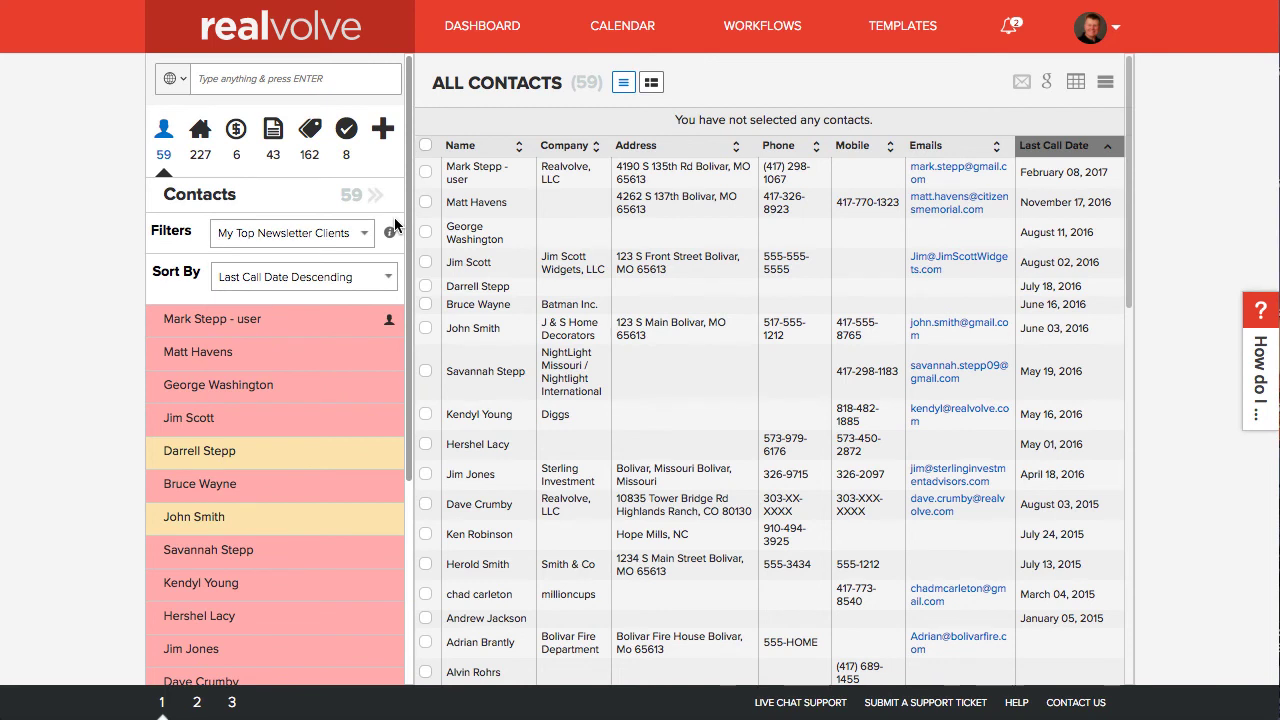
mouse_move(394, 232)
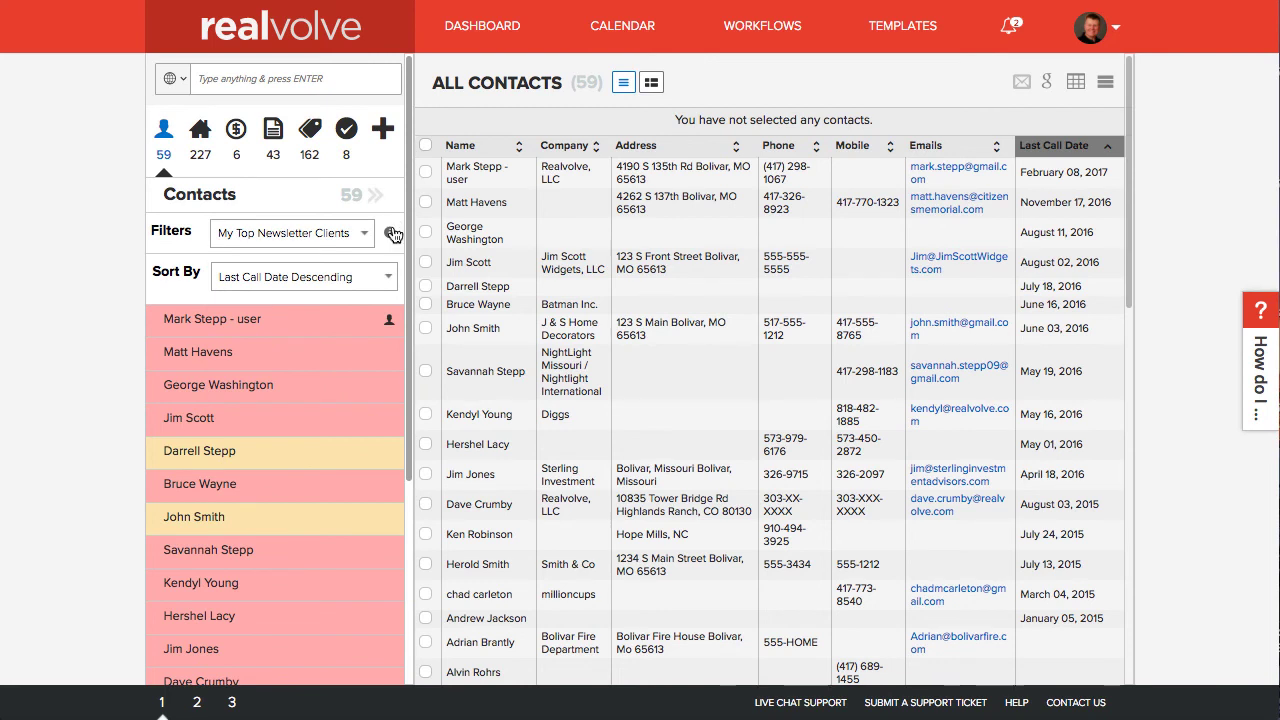
left_click(389, 233)
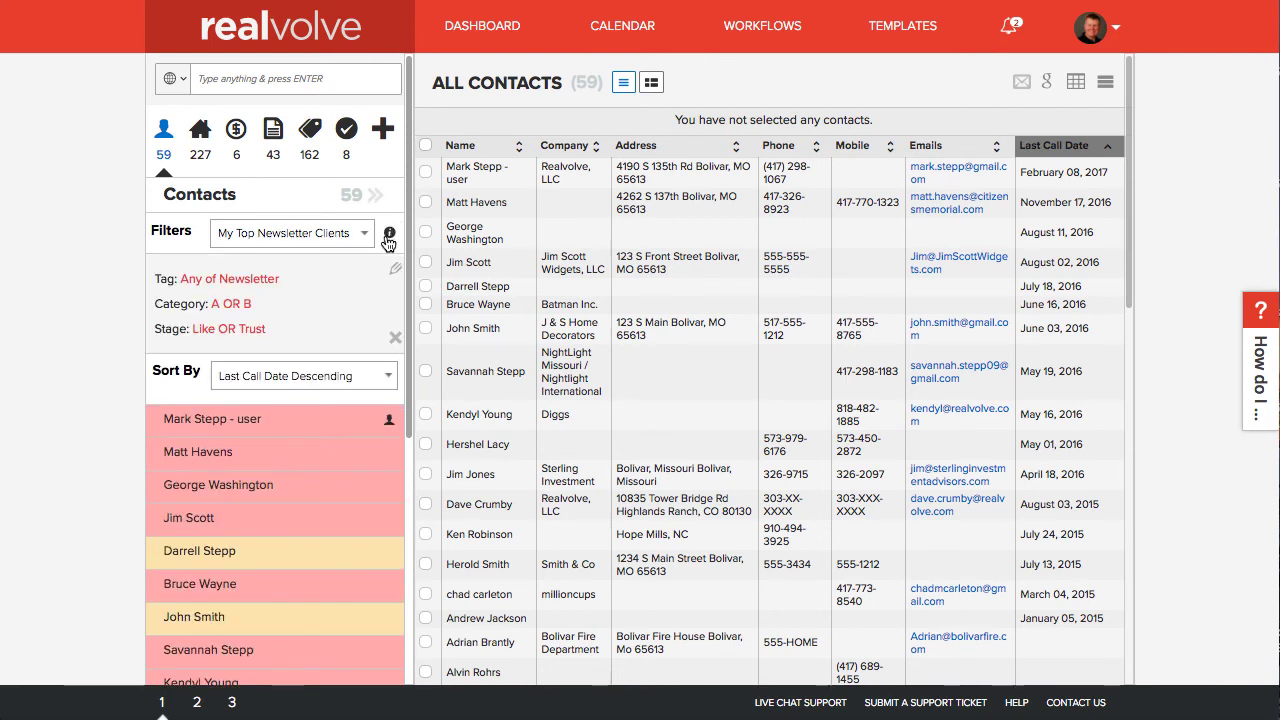